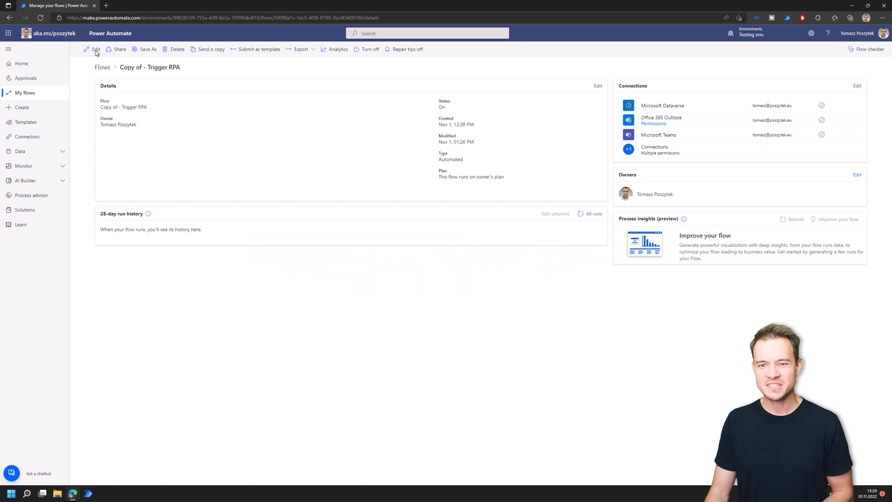
- Open the running run of the Copy of - Trigger RPA flow from its 28-day run history
left_click(96, 49)
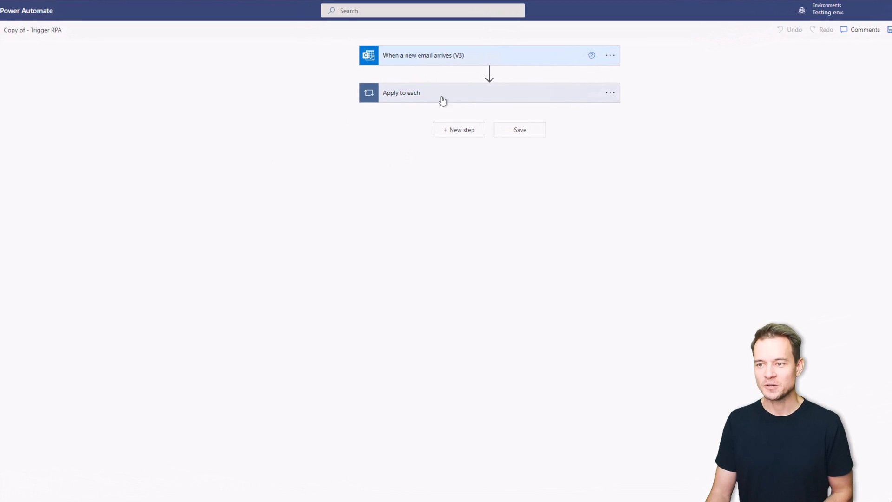
left_click(401, 93)
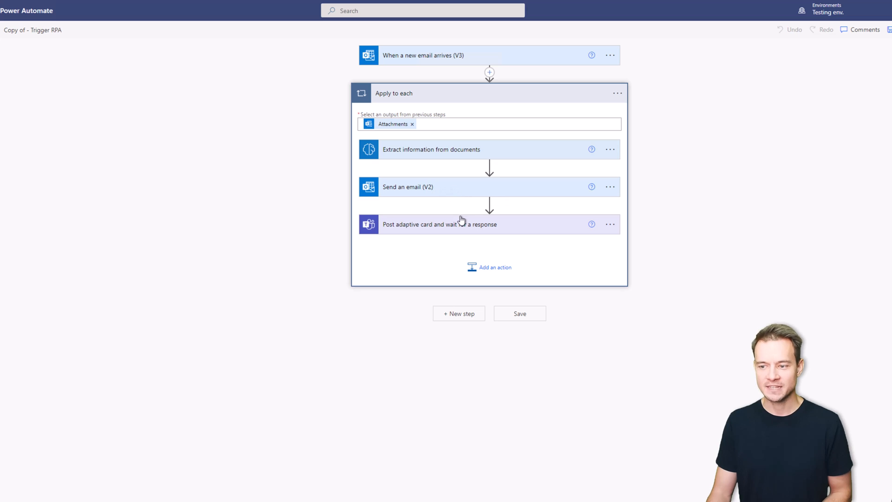
mouse_move(448, 228)
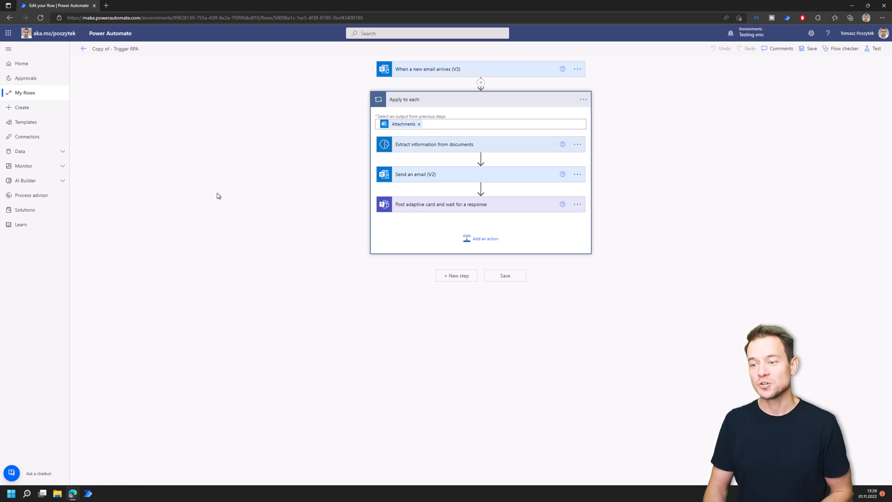
mouse_move(192, 145)
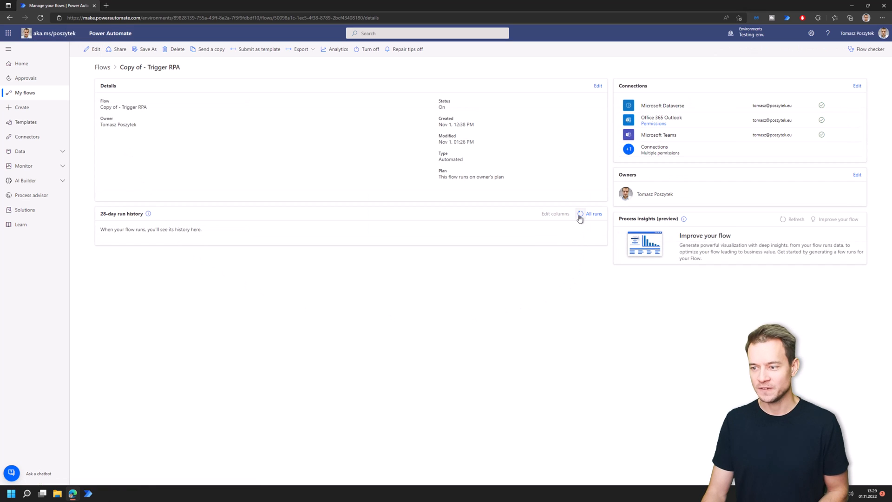
mouse_move(579, 217)
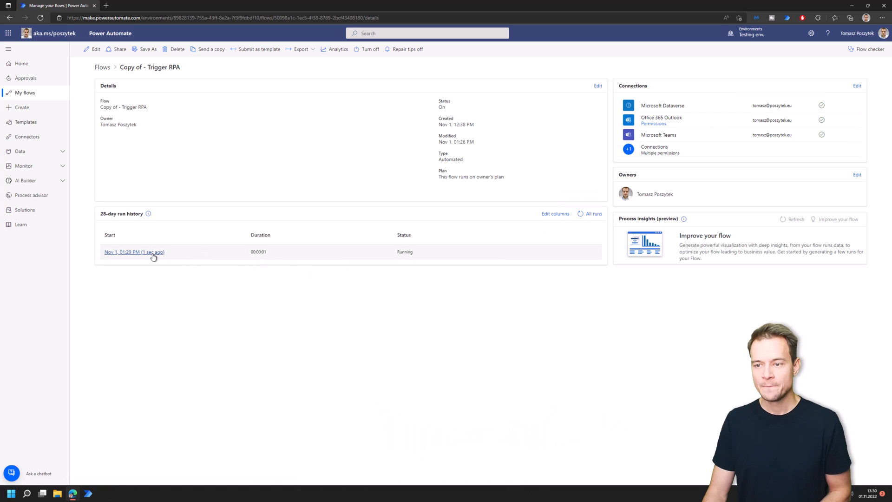
left_click(134, 252)
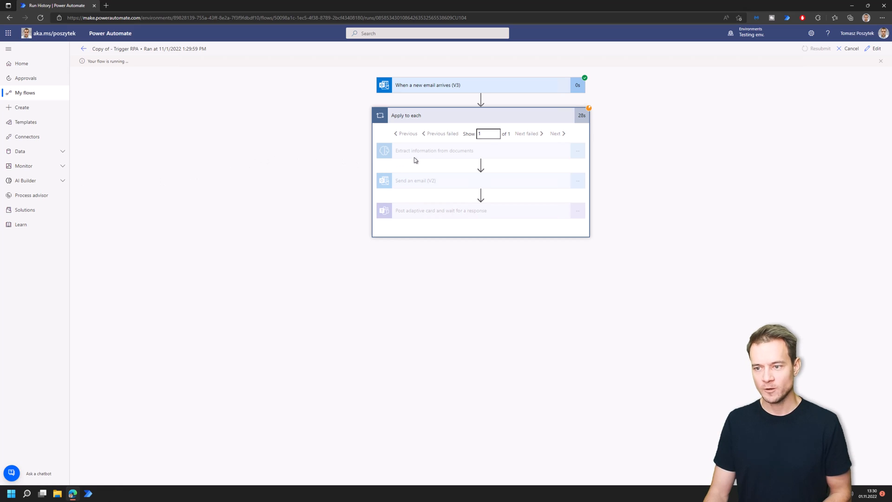
mouse_move(432, 164)
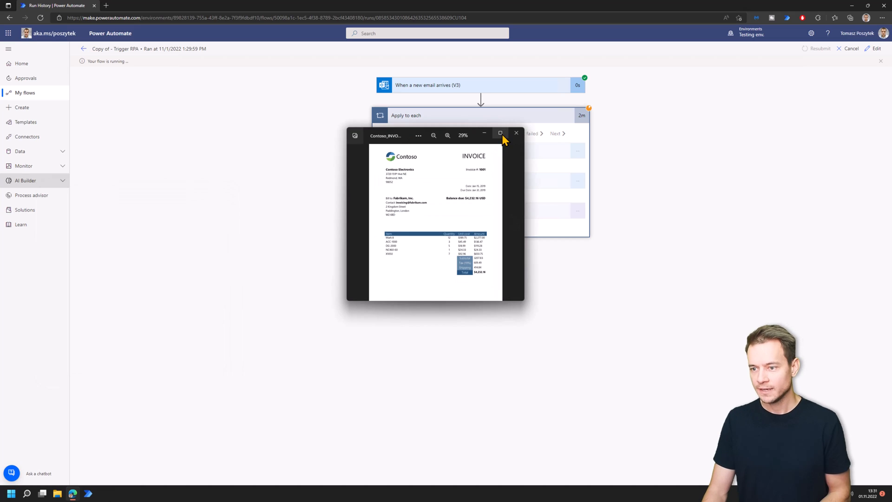
- Maximize the Photos window so the Contoso invoice's $4,232.16 balance due is readable
left_click(500, 133)
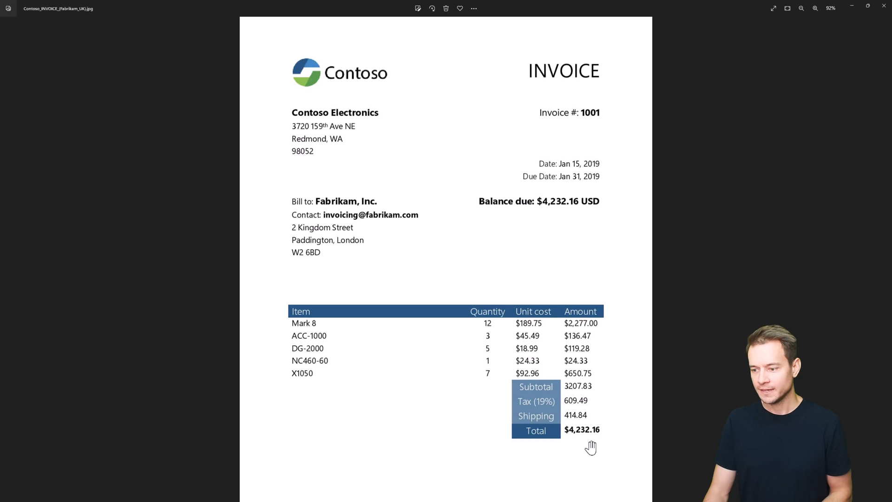
mouse_move(551, 214)
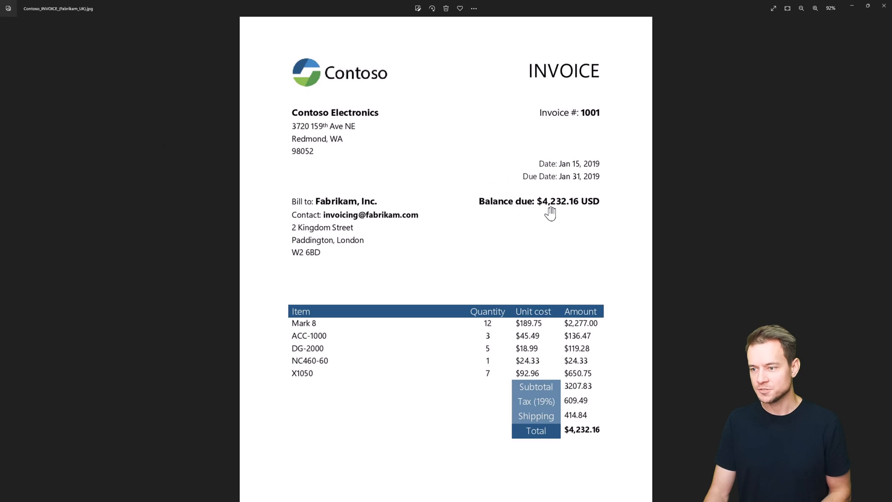
mouse_move(541, 206)
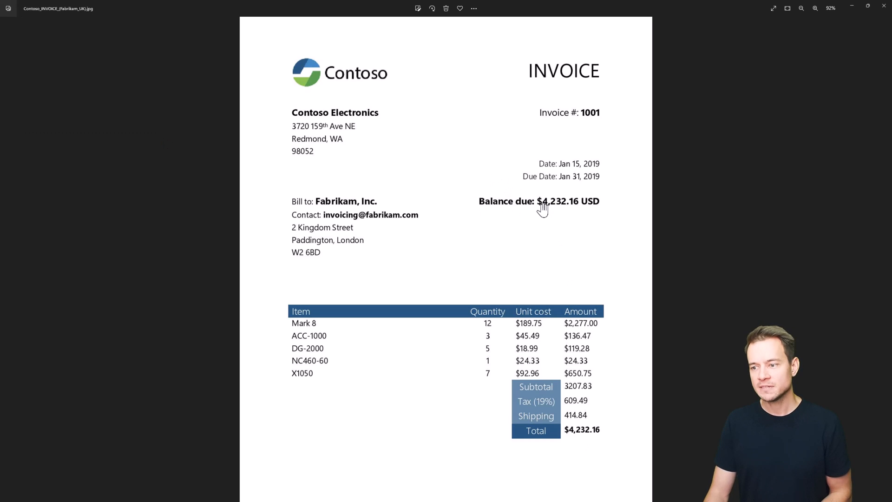
mouse_move(586, 211)
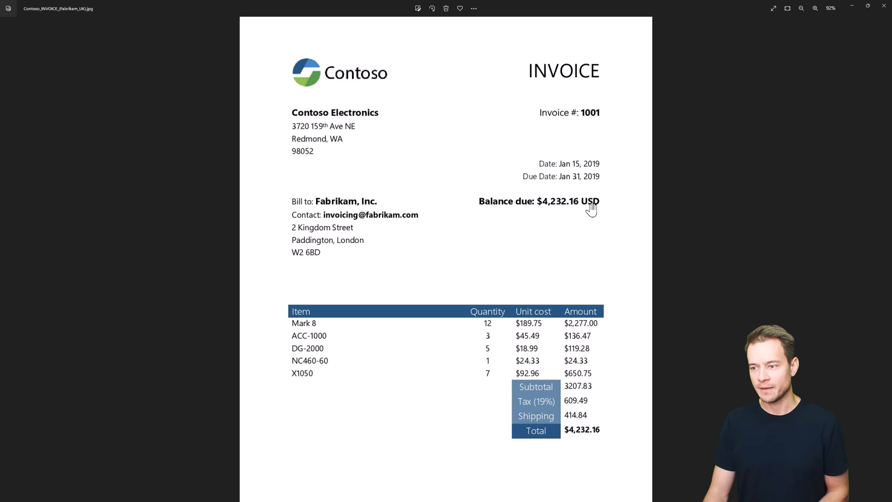
mouse_move(853, 34)
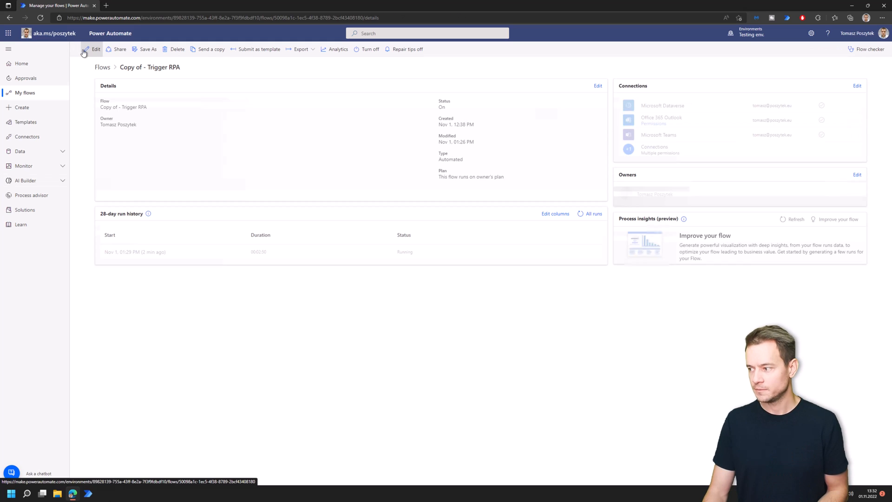
- Reach the Teams Card tests channel in a new browser tab
left_click(134, 252)
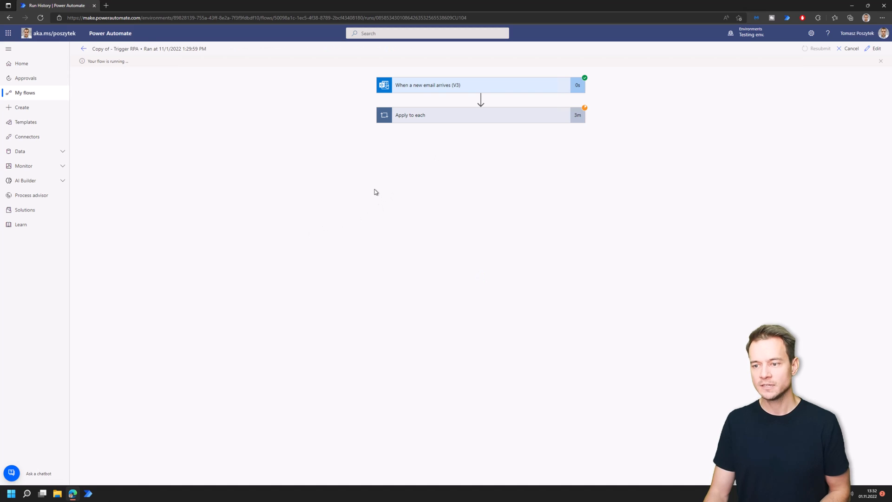
left_click(189, 5)
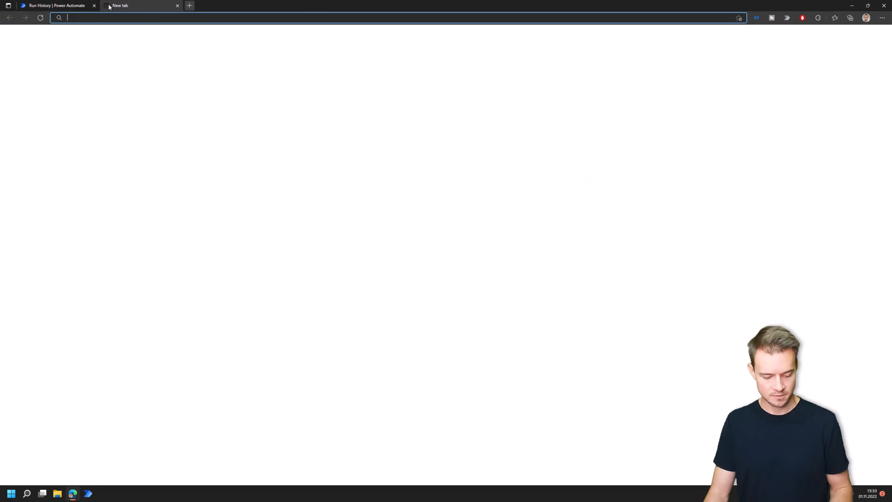
type("teams")
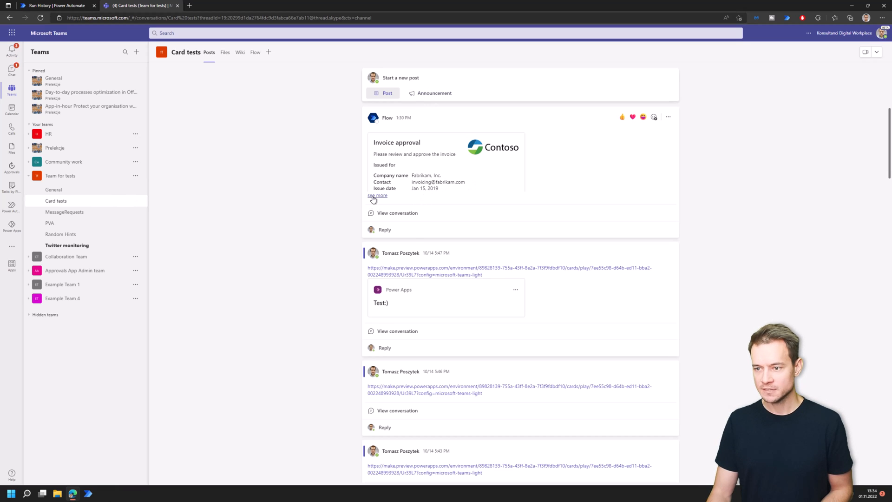
- Expand the Contoso invoice card, approve it and enter the comment 'Ok'
left_click(376, 195)
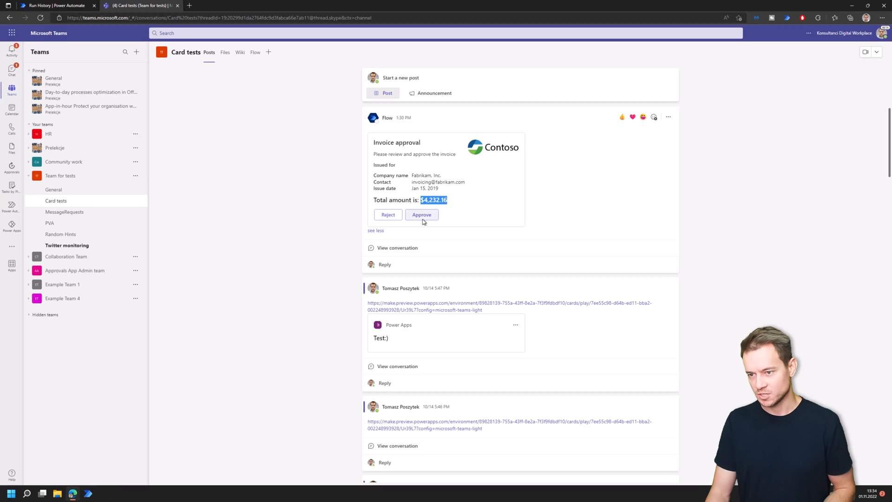
left_click(422, 215)
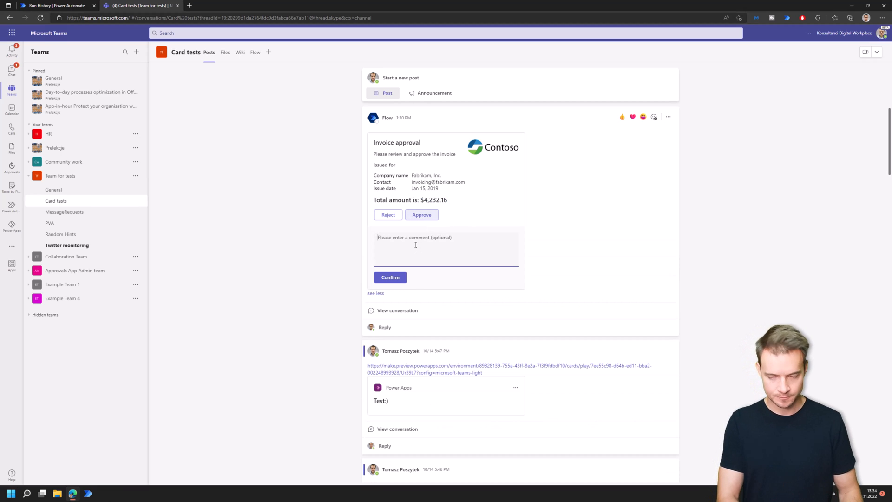
type("Ok")
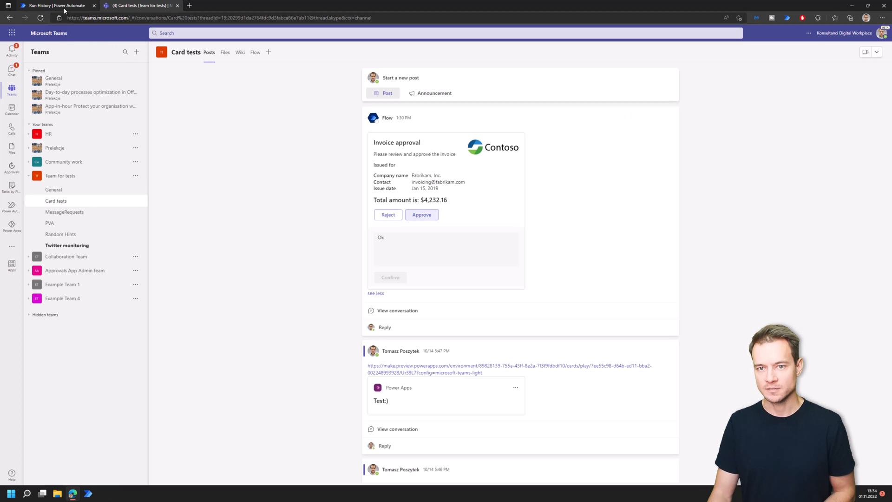
mouse_move(56, 6)
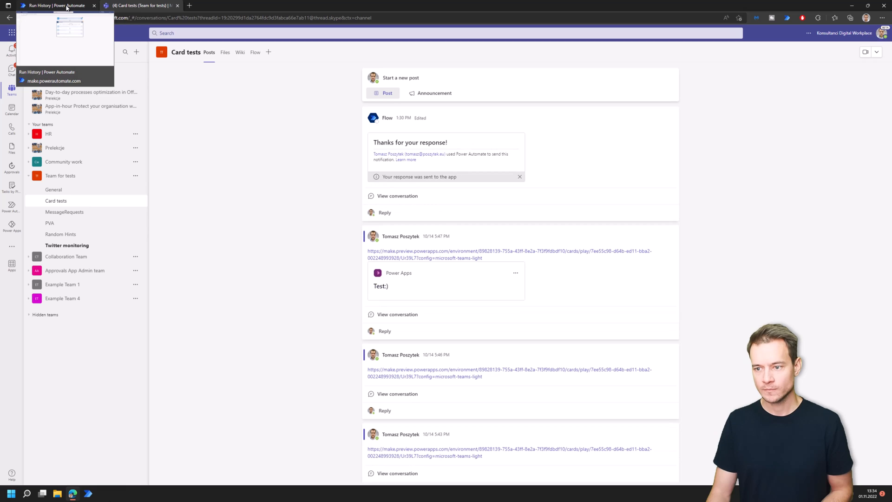
- Select the extracted Total value $4,232.16 in the succeeded run's document extraction outputs
left_click(54, 6)
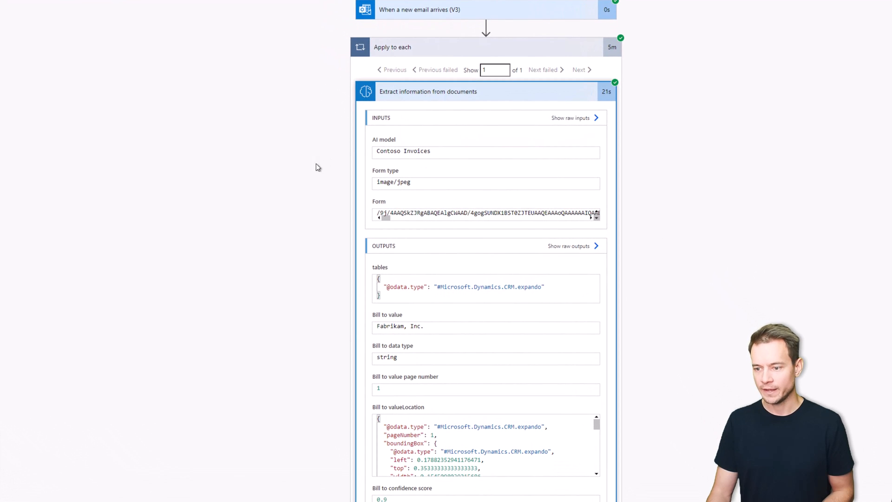
mouse_move(316, 221)
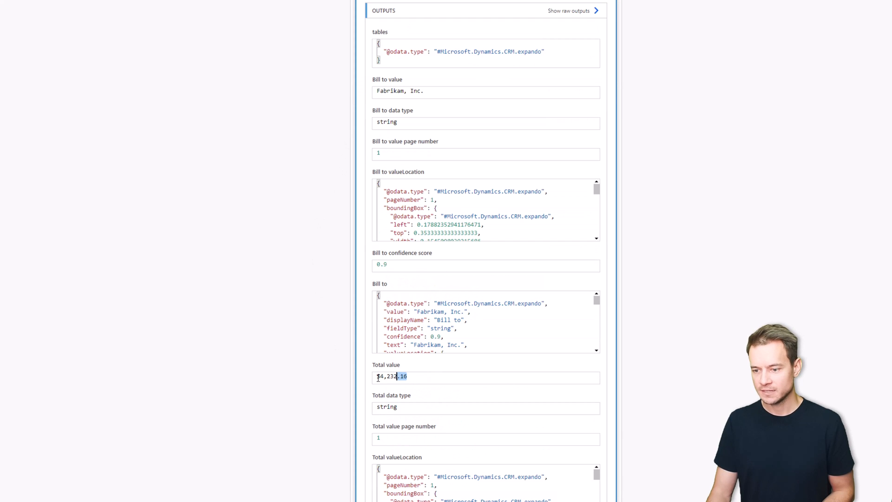
triple_click(391, 376)
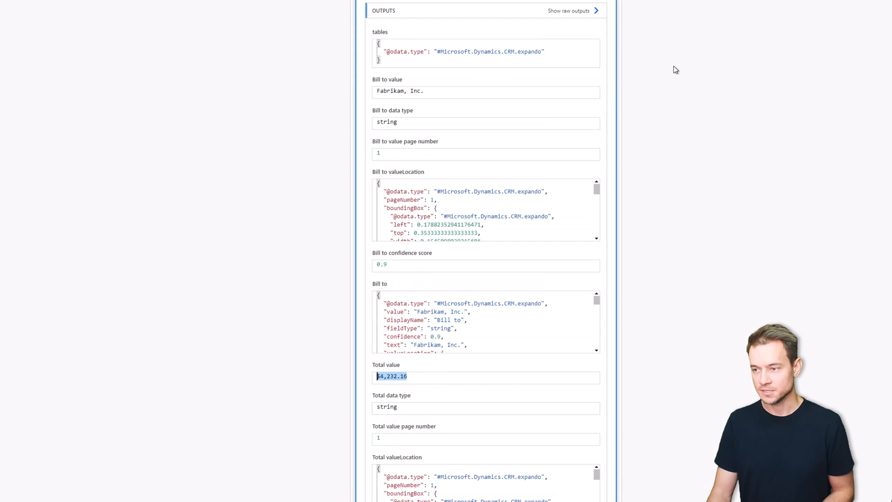
scroll("down", 3)
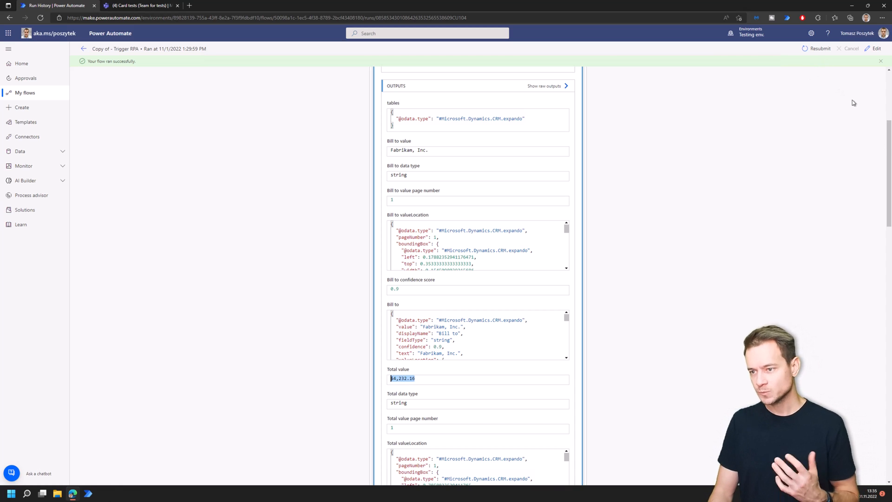
- Insert a Compose data operation between the document extraction and the Send an email step
left_click(875, 49)
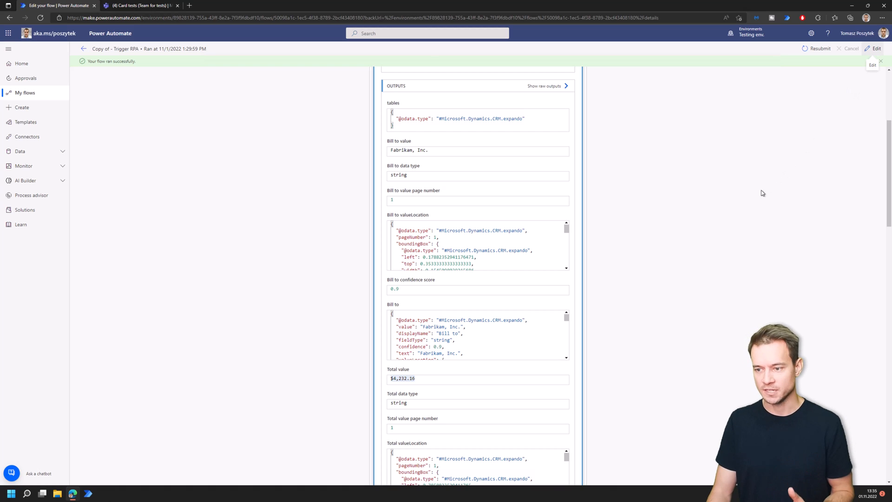
left_click(874, 48)
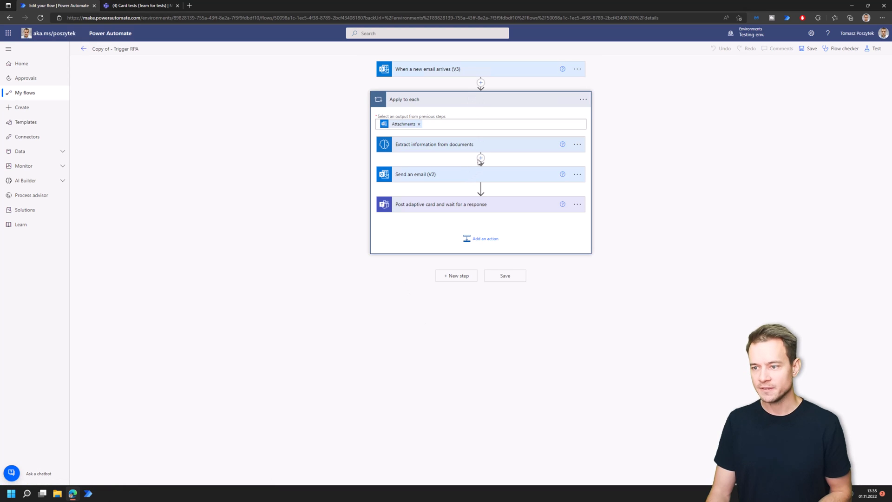
left_click(481, 158)
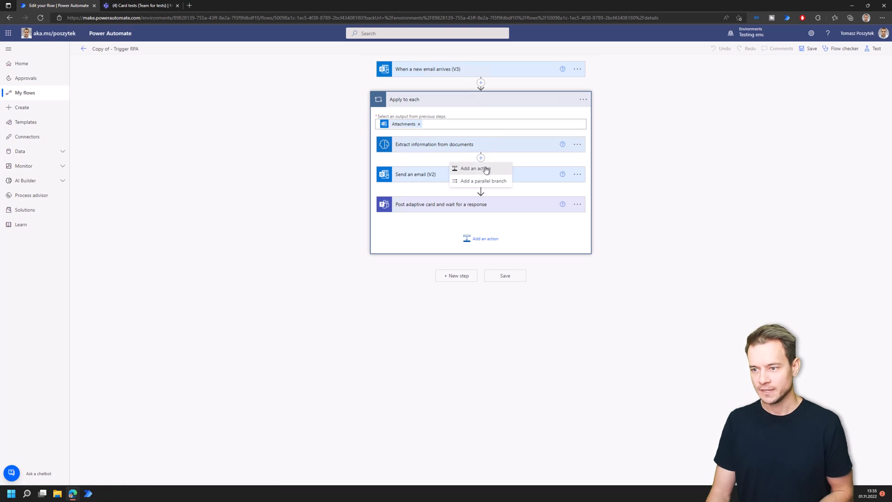
left_click(473, 169)
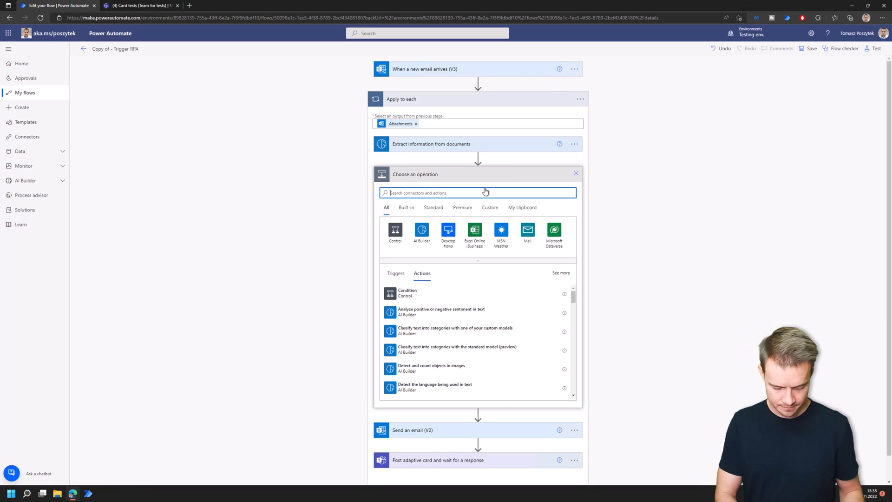
type("compos")
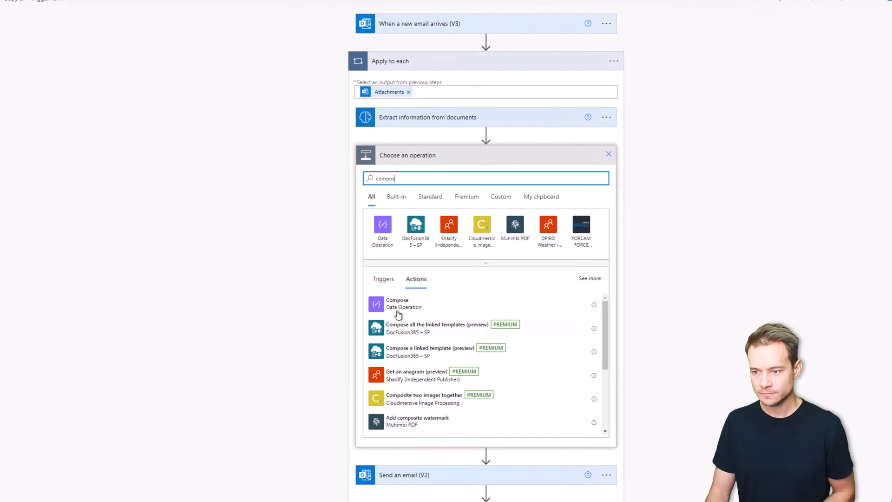
left_click(397, 303)
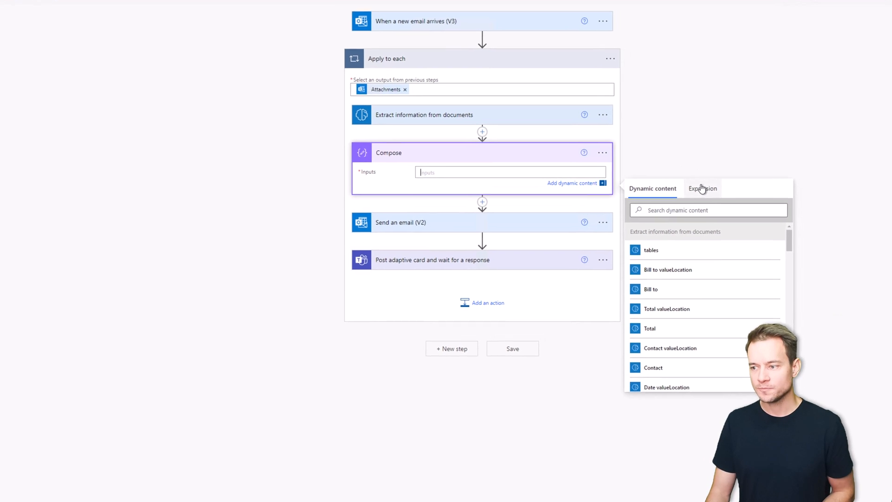
- Bring up the expression functions for the empty Compose input
left_click(703, 189)
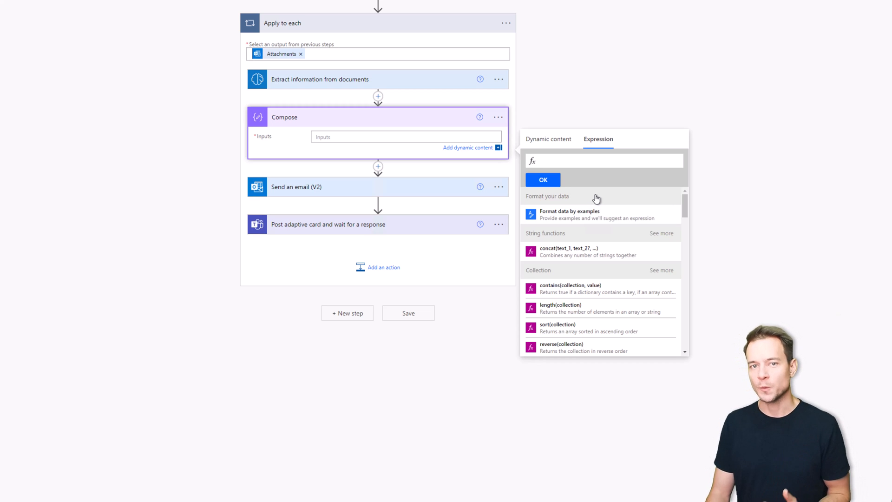
left_click(603, 161)
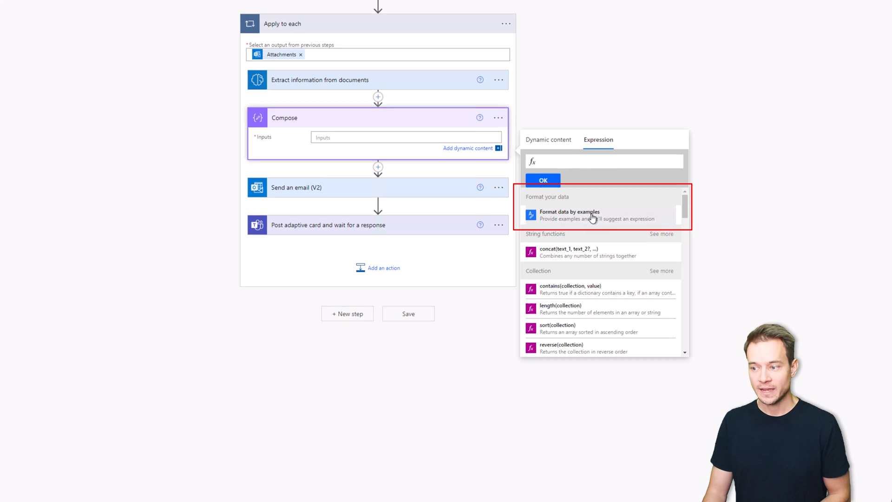
- Start Format data by examples on Total value with example $4,231.24 mapped to 4231.24
left_click(570, 215)
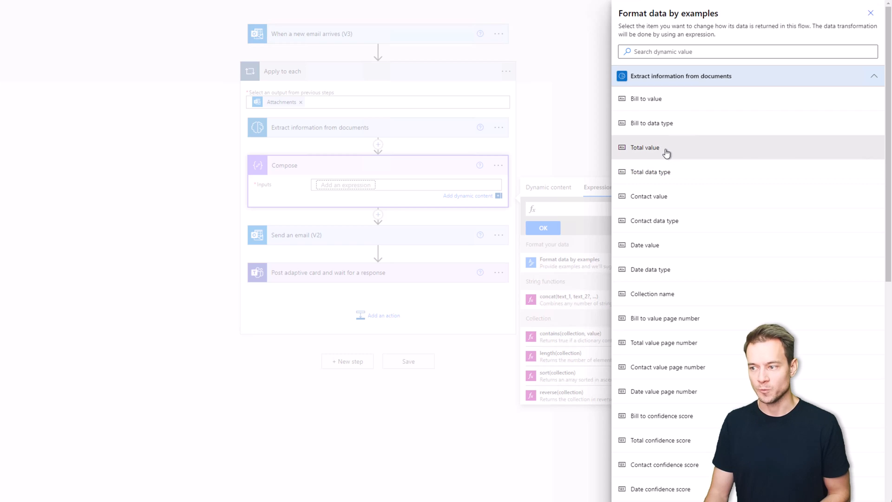
left_click(645, 148)
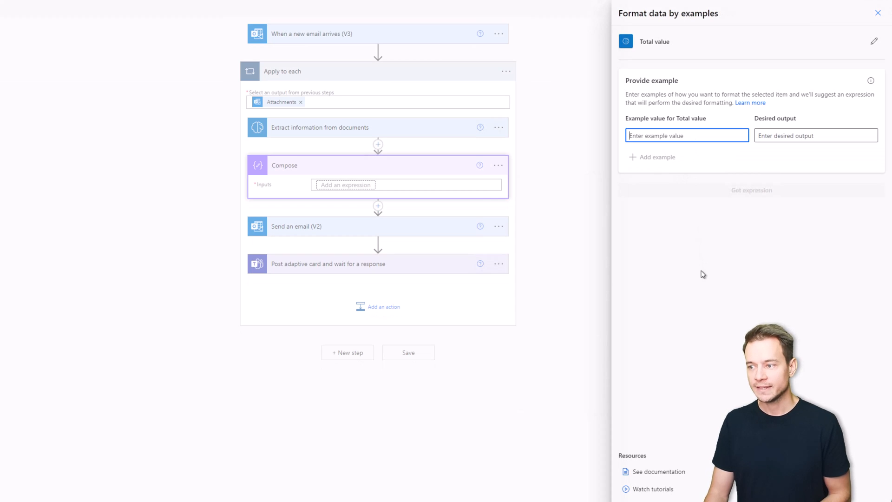
type("s")
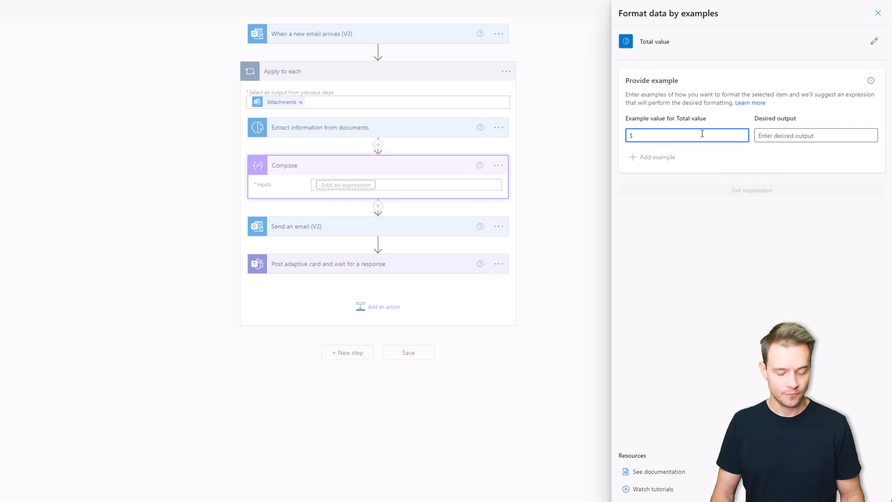
type("4.2")
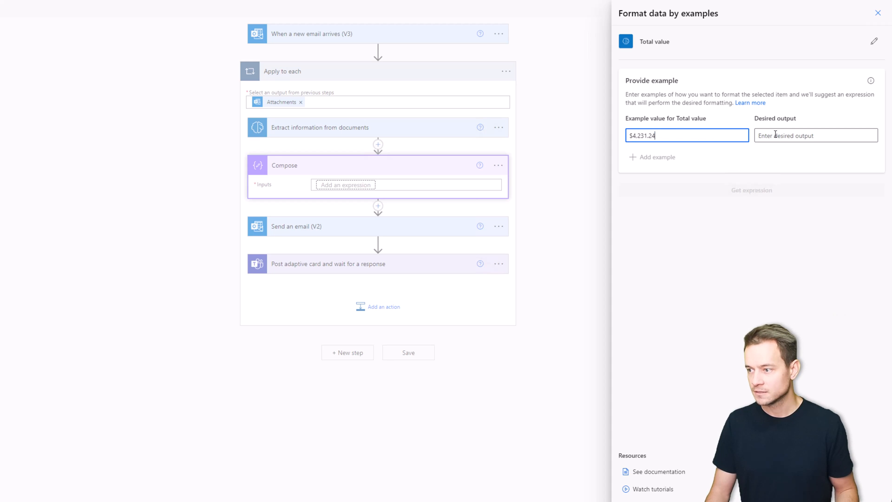
left_click(815, 136)
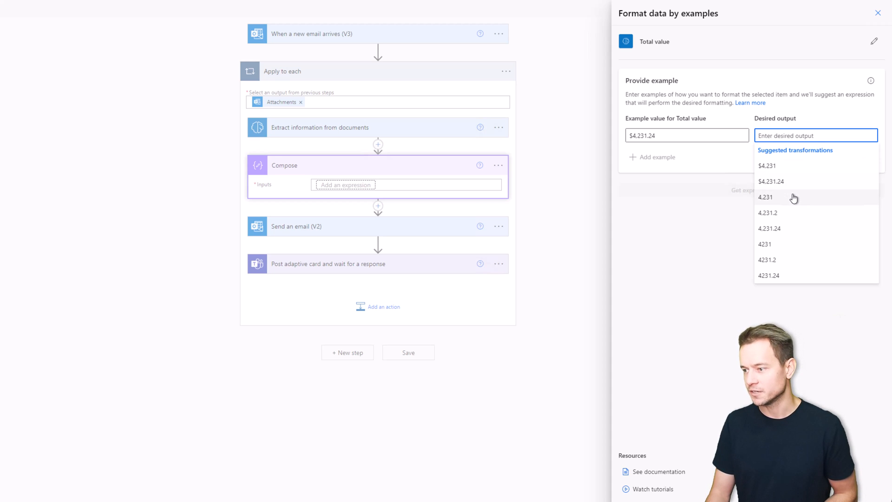
mouse_move(788, 228)
type("4231.24")
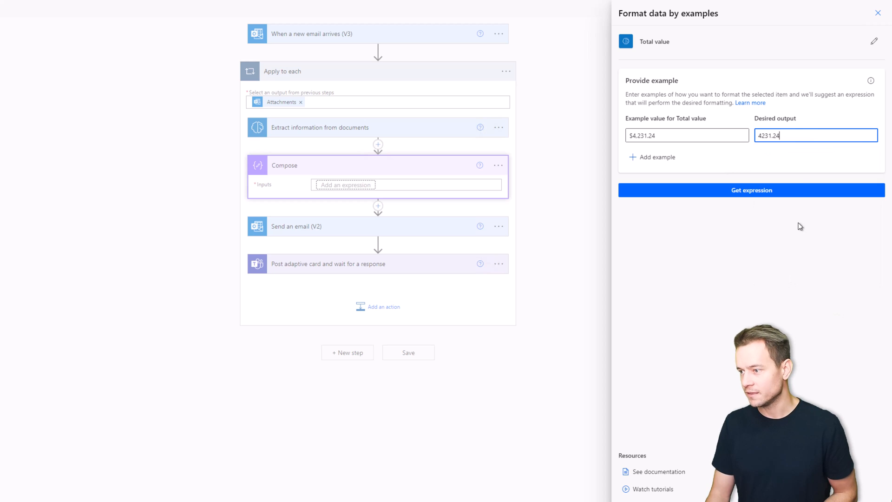
- Add a second example mapping $4,231.24 USD to 4231.24
left_click(656, 157)
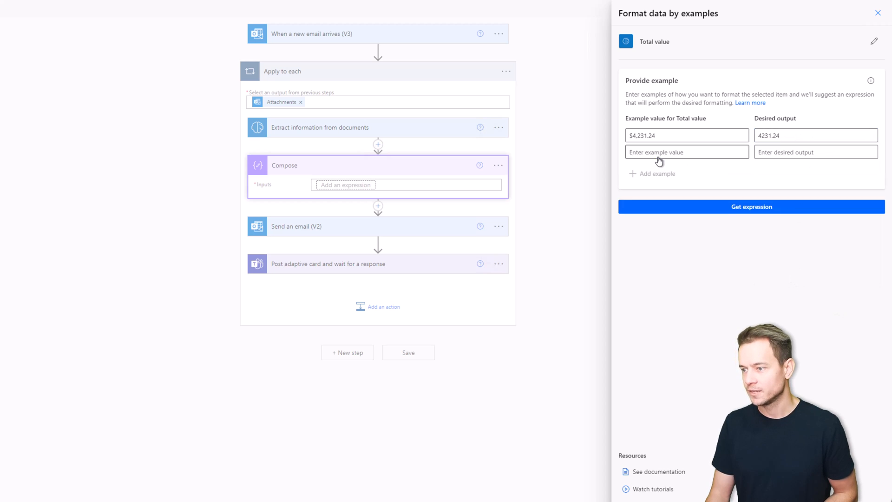
left_click(686, 136)
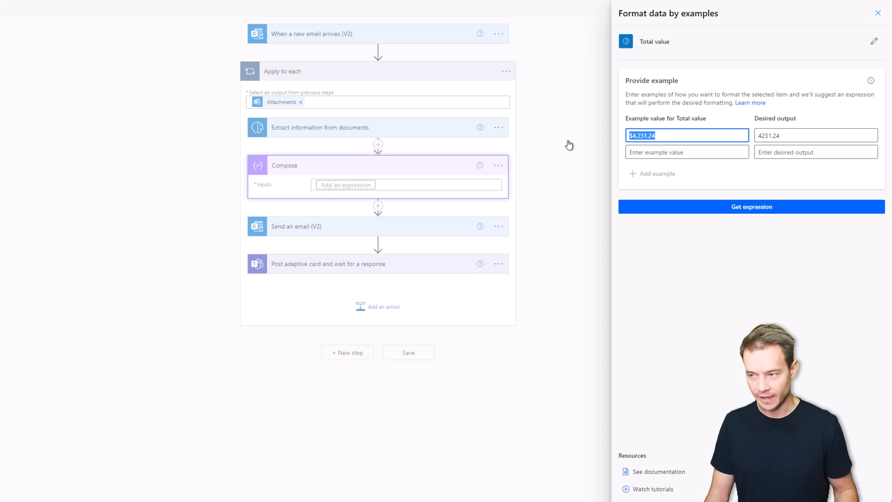
type("$4.231.24")
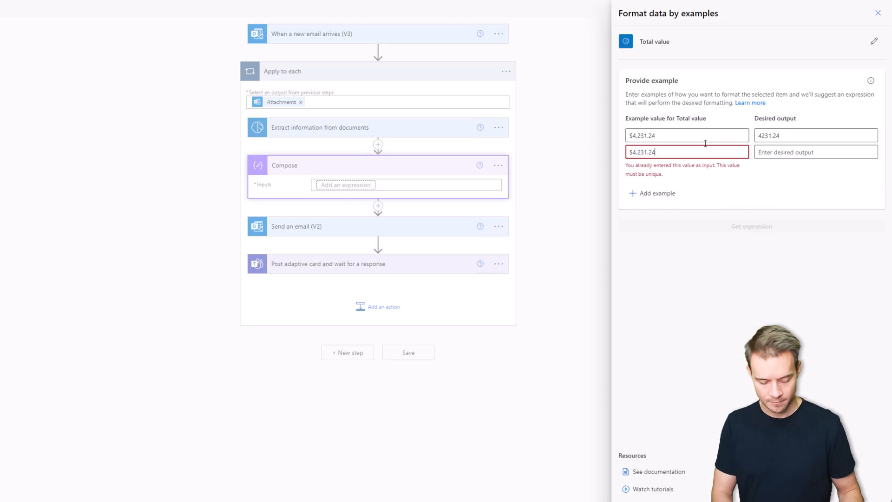
type("USD")
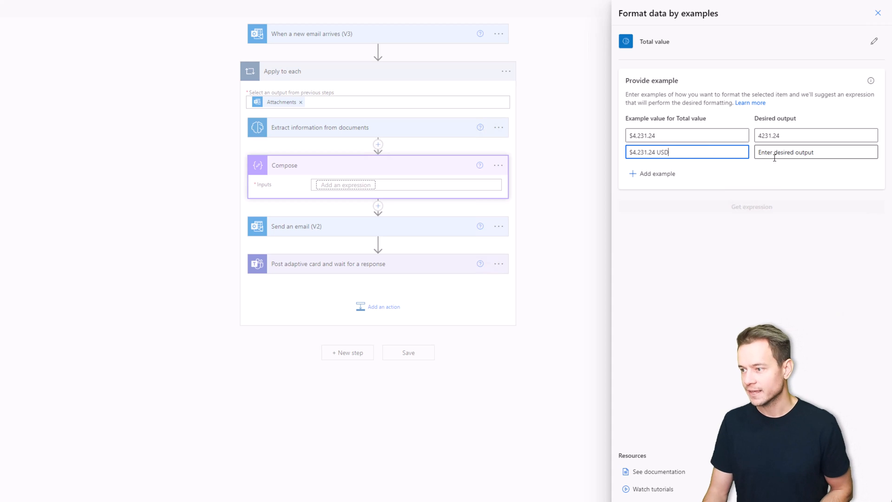
left_click(815, 151)
type("4231.24")
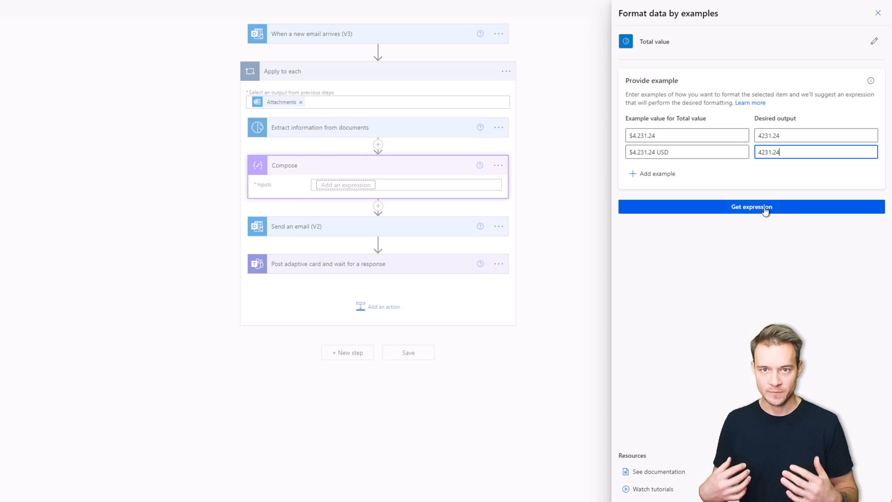
- Generate the suggested formatNumber expression and test it on $4,231.24 USD
left_click(751, 206)
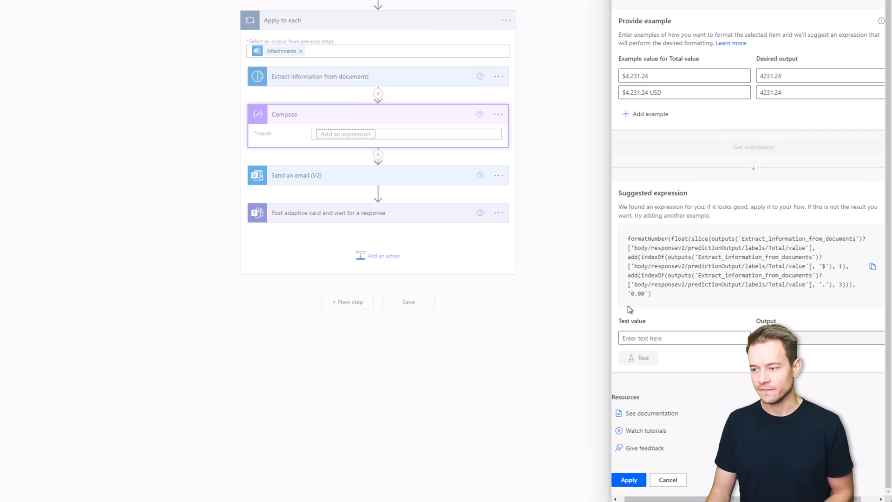
mouse_move(708, 335)
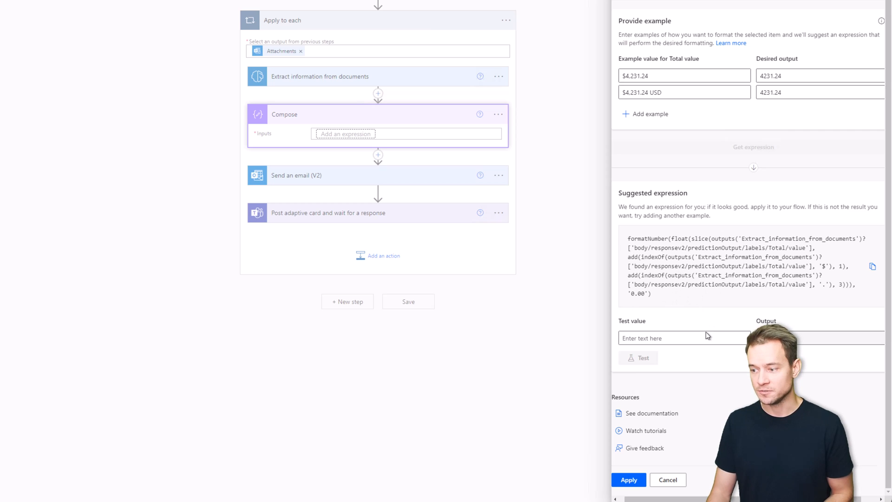
left_click(684, 75)
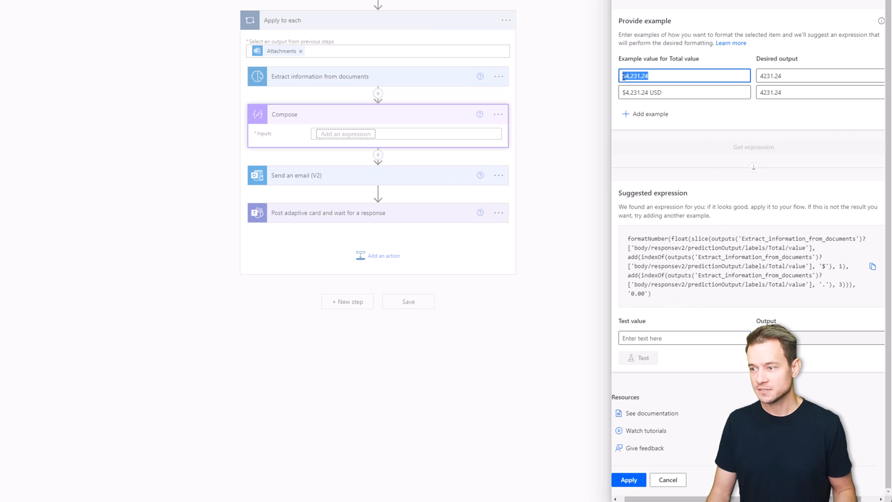
type("$4,231.24 USD")
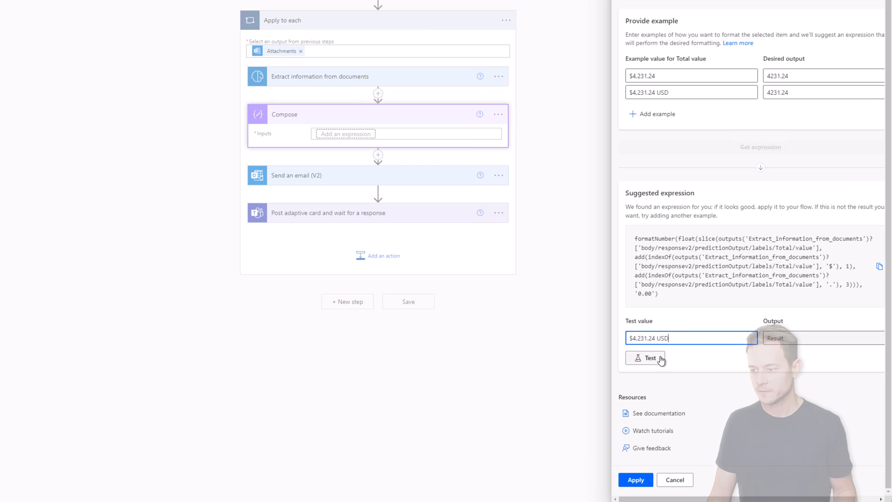
left_click(645, 357)
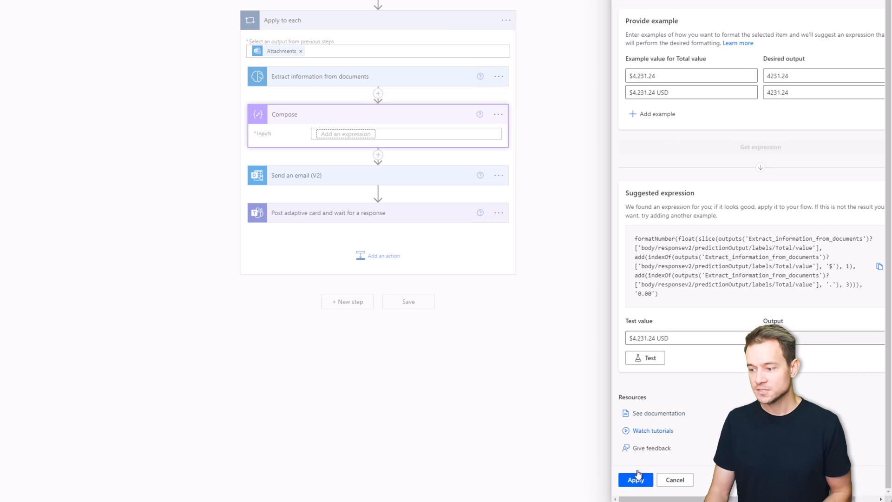
- Apply the expression to Compose and put its Outputs plus ' USD' in the card's total amount line
left_click(635, 480)
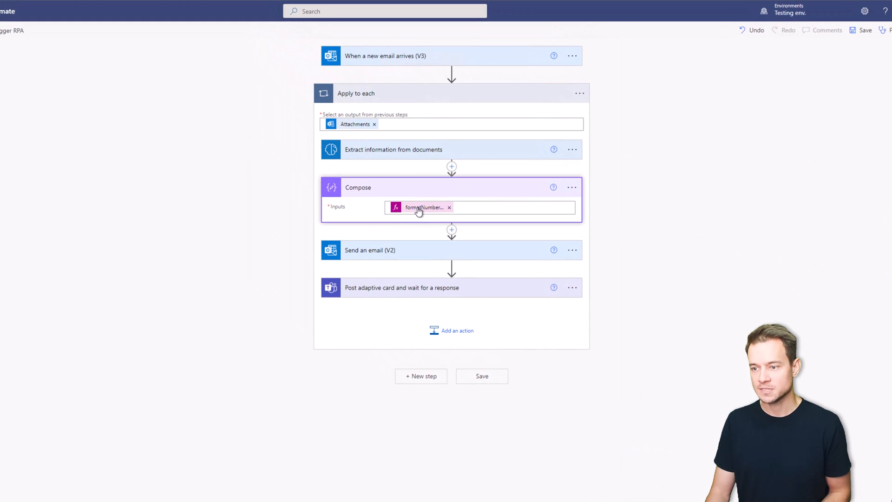
mouse_move(418, 207)
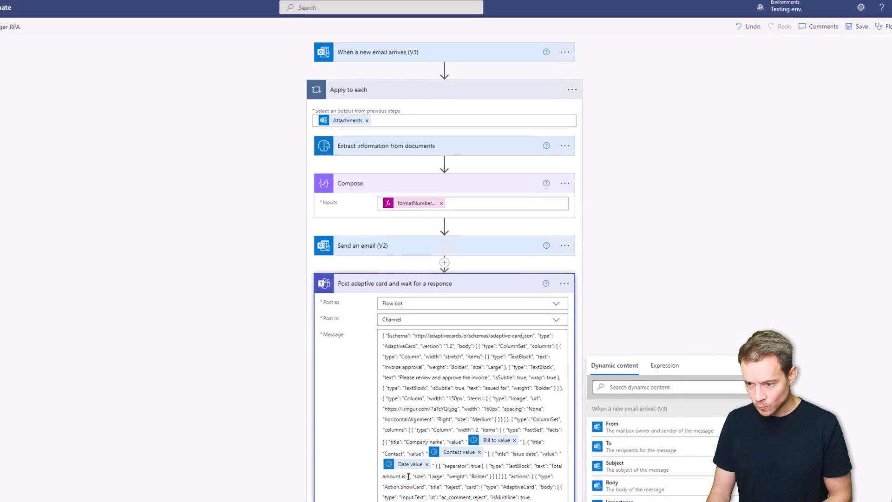
scroll("down", 3)
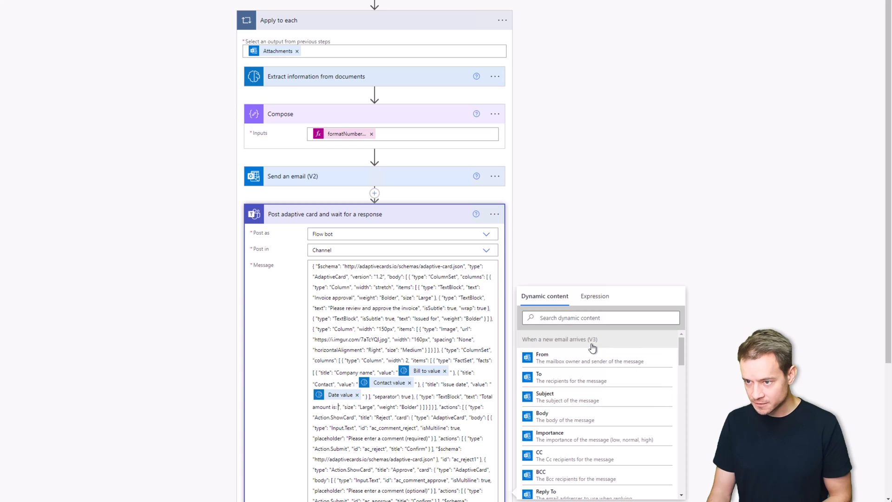
mouse_move(681, 353)
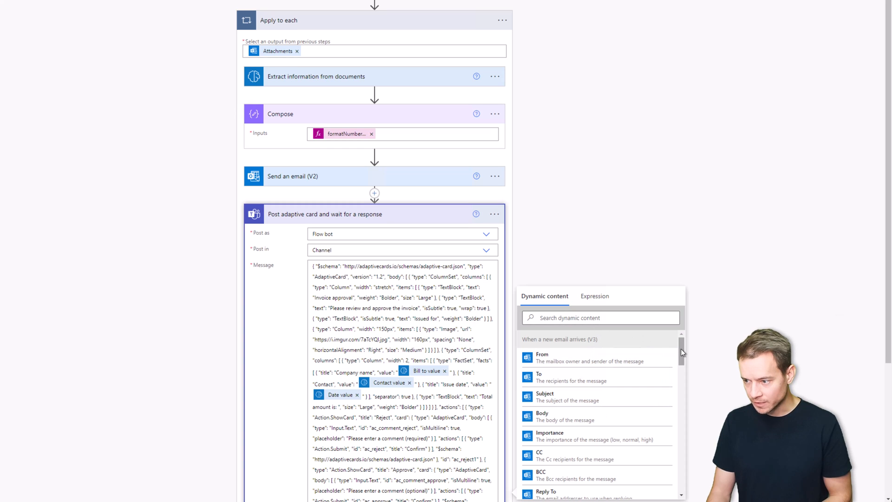
scroll("down", 3)
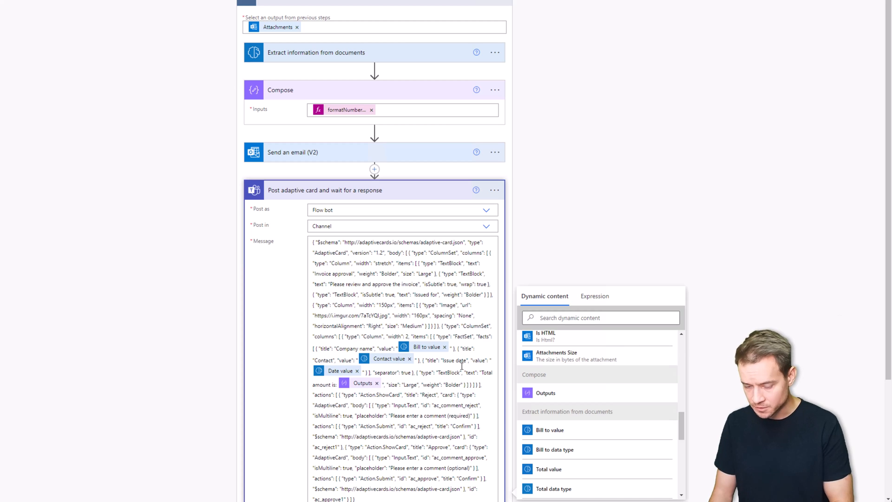
type("USD")
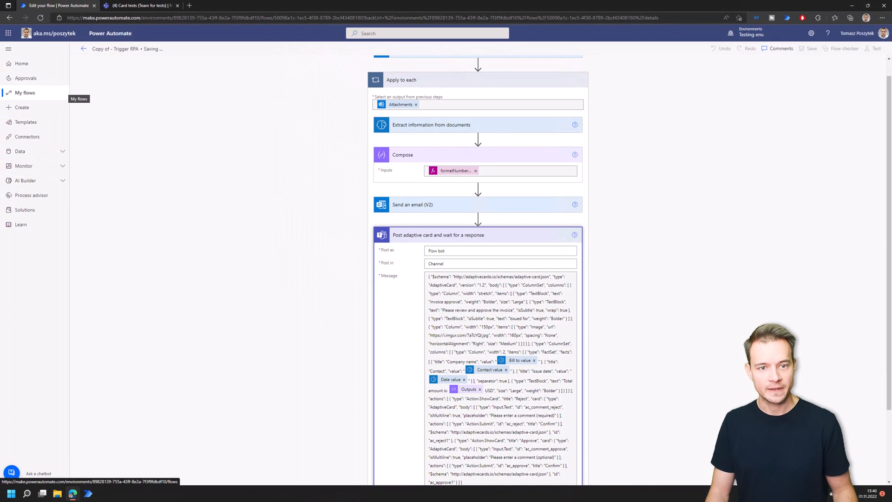
- Save the flow and refresh its run history until the new run appears
left_click(811, 48)
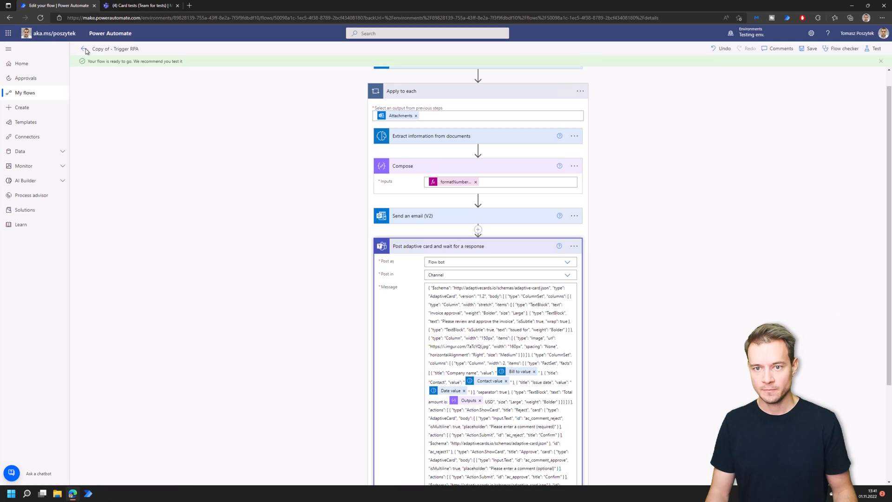
left_click(82, 49)
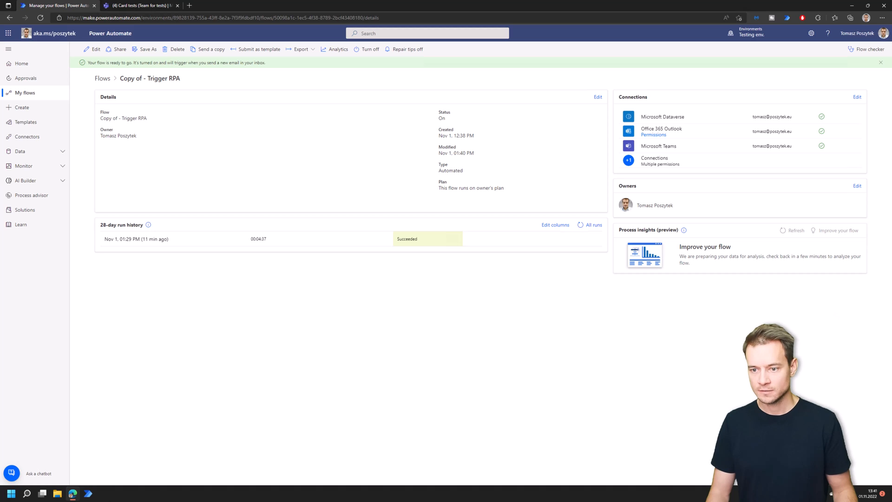
left_click(579, 224)
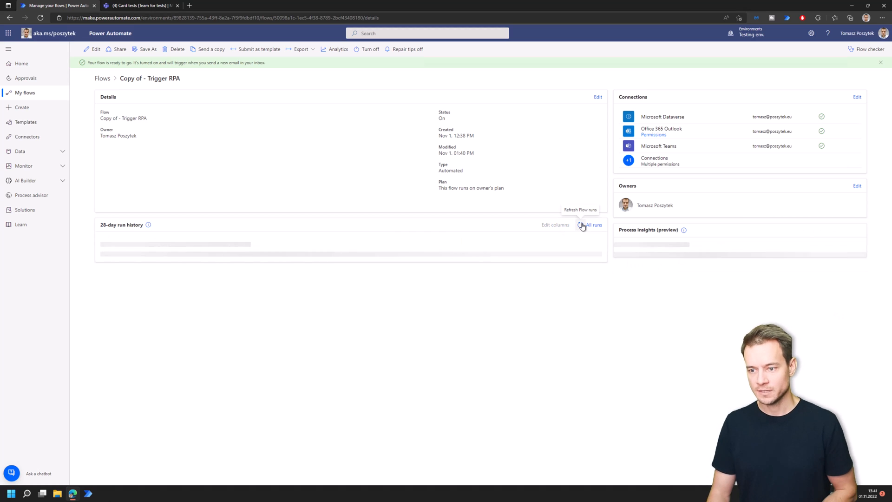
left_click(580, 224)
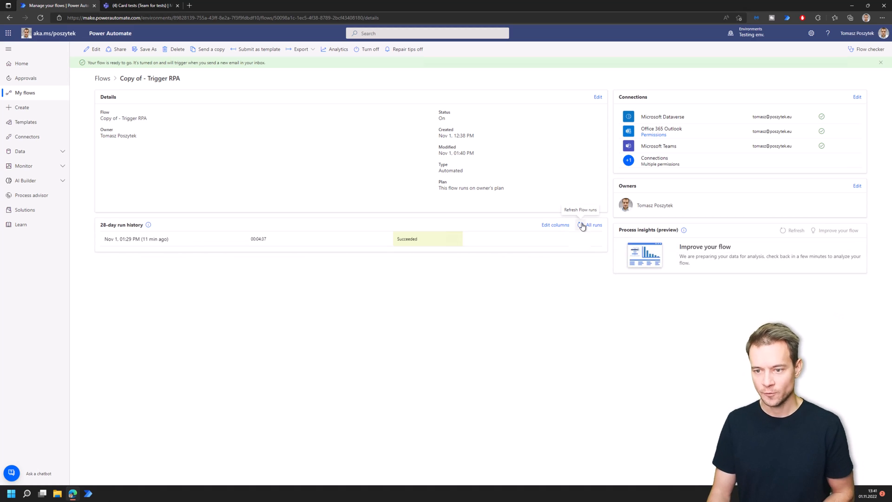
left_click(579, 225)
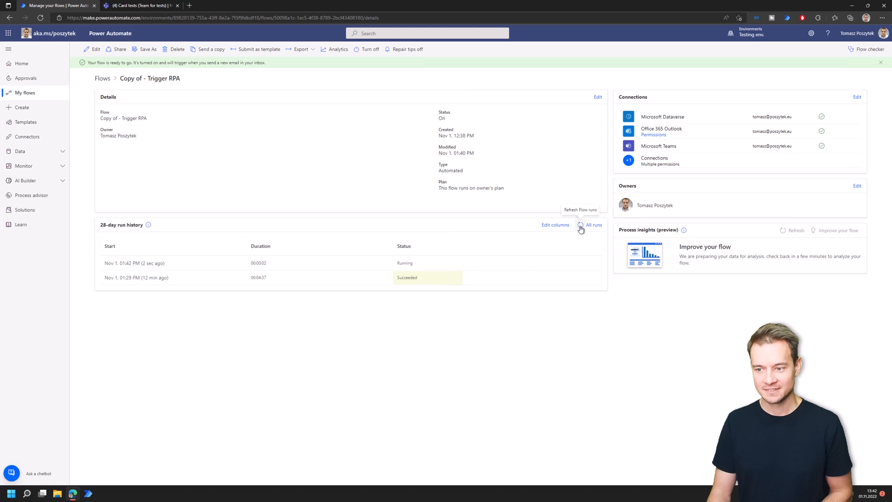
- Open the newly started run and expand its Apply to each loop
left_click(580, 227)
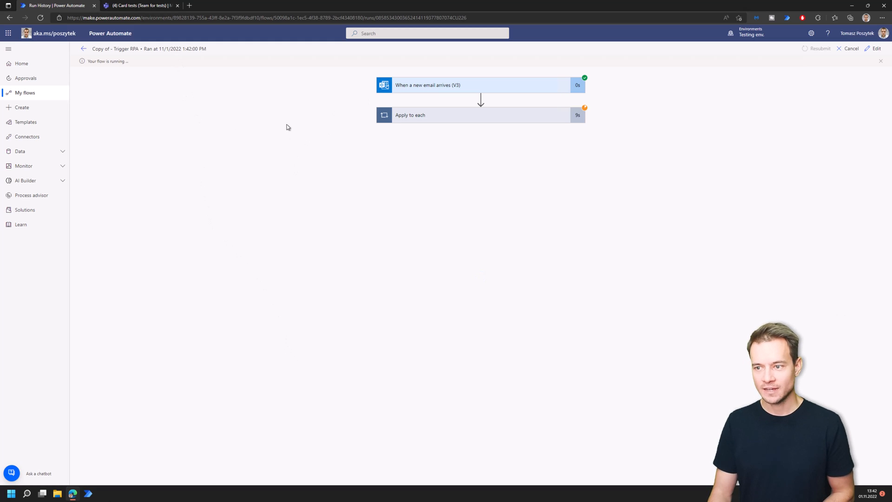
left_click(480, 115)
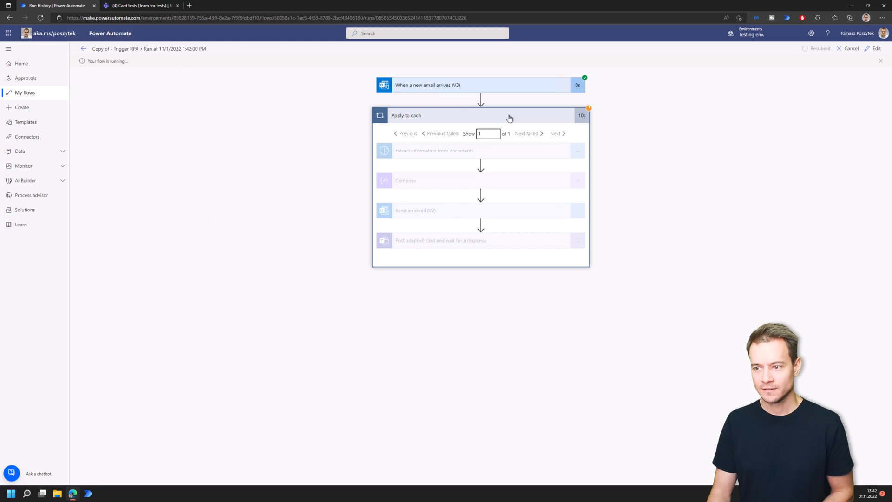
mouse_move(430, 229)
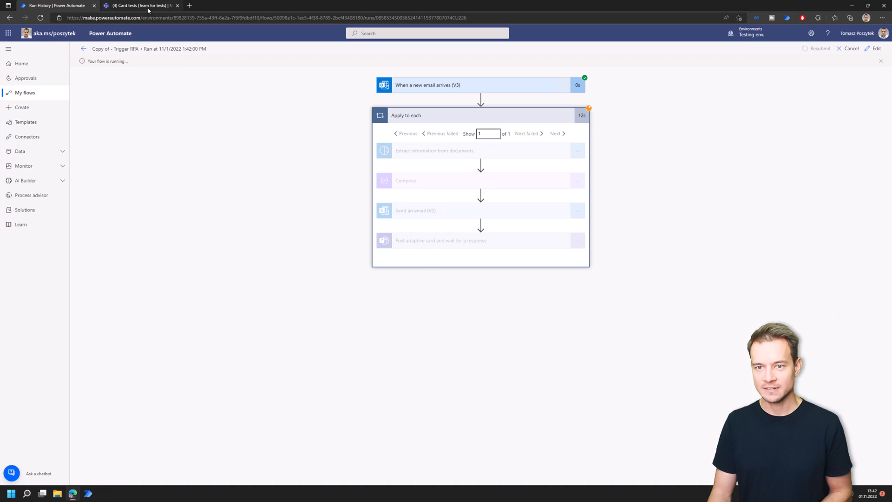
- Expand the new Teams invoice card and select its total amount 4232.16 USD
left_click(140, 5)
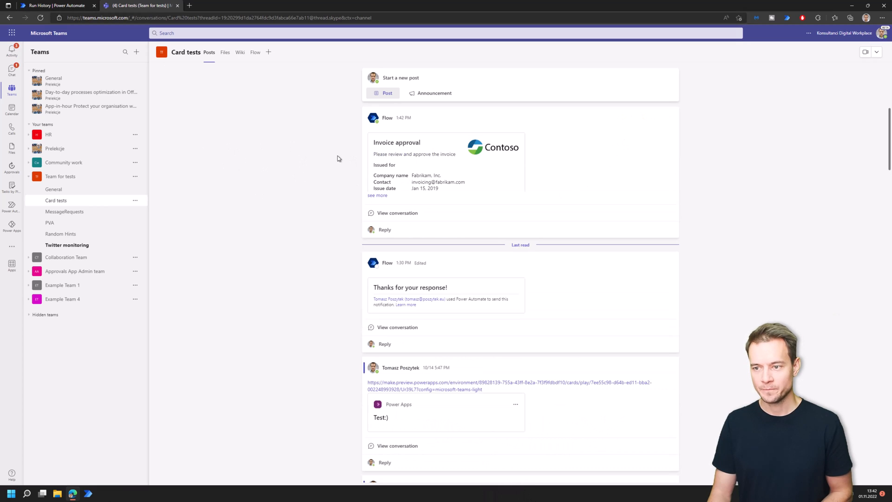
left_click(377, 195)
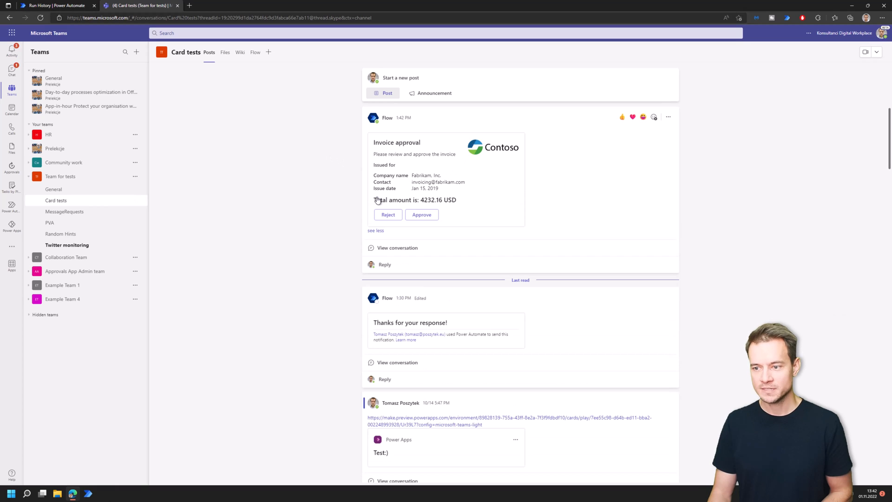
mouse_move(421, 201)
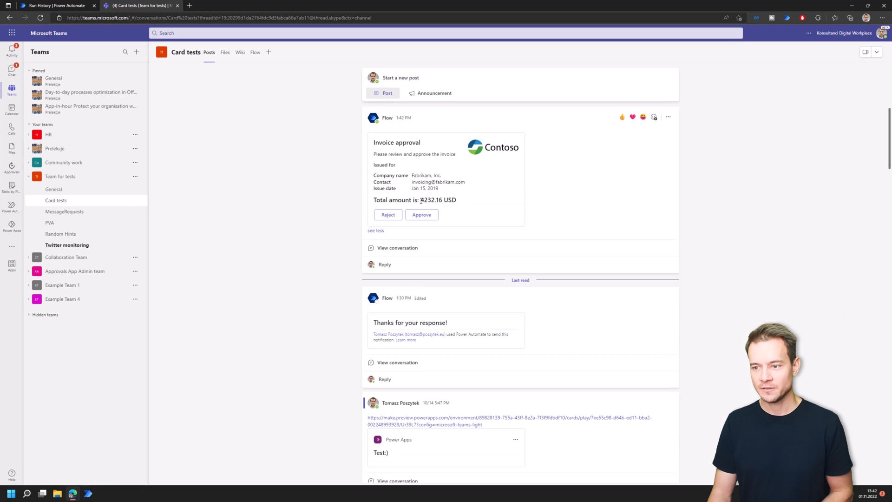
double_click(432, 200)
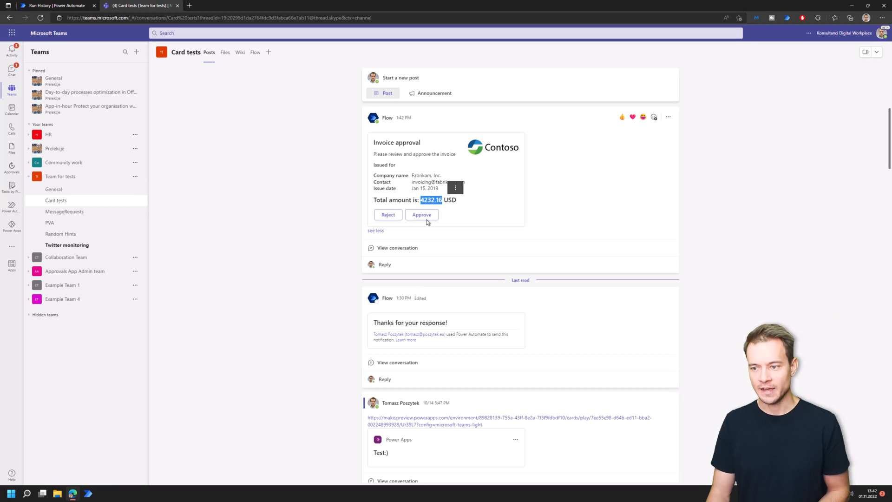
- Reject the invoice with comment 'Ok' and return to the running flow
left_click(389, 215)
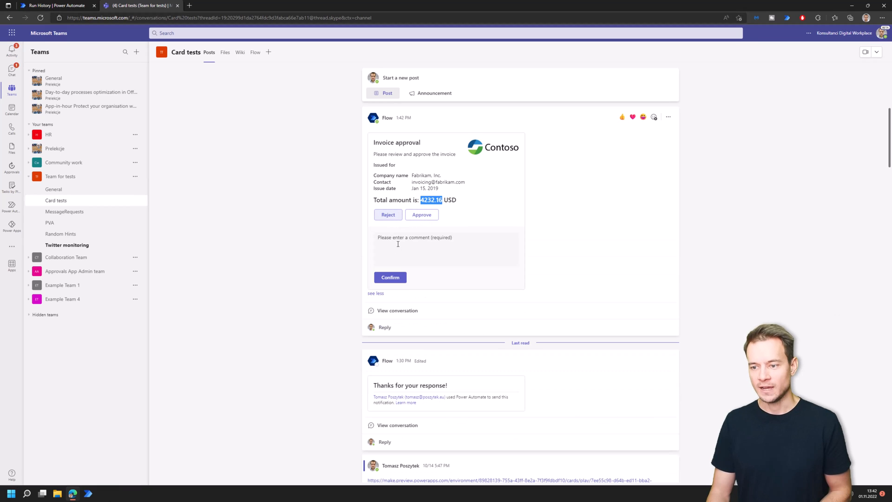
type("Ok")
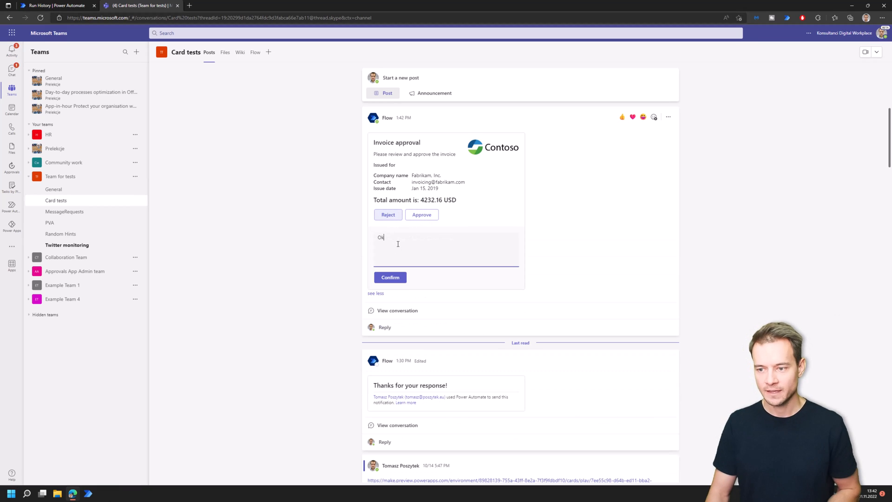
left_click(390, 277)
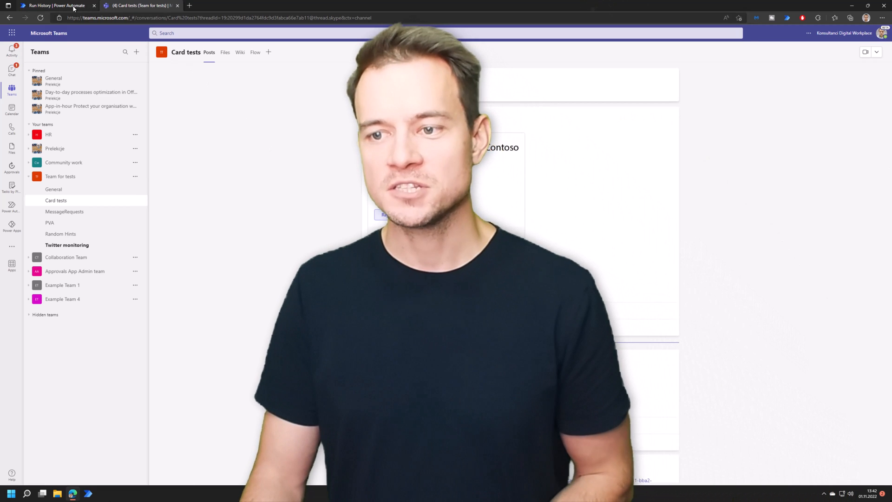
left_click(51, 5)
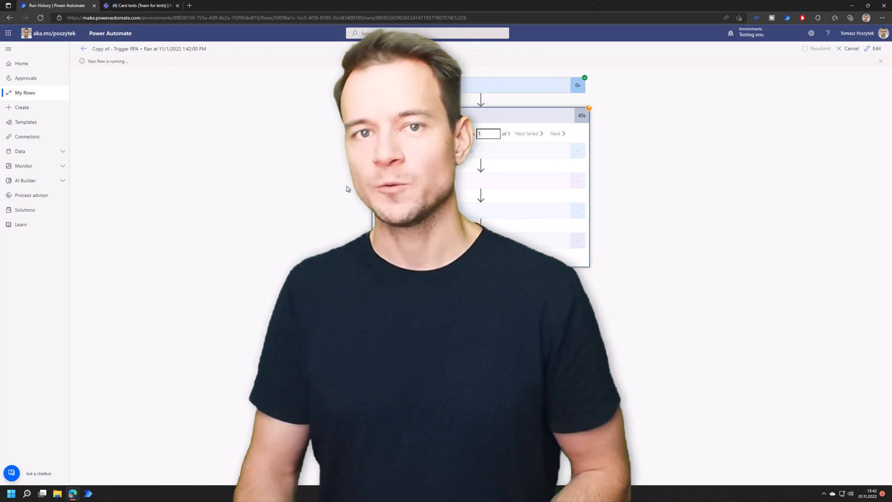